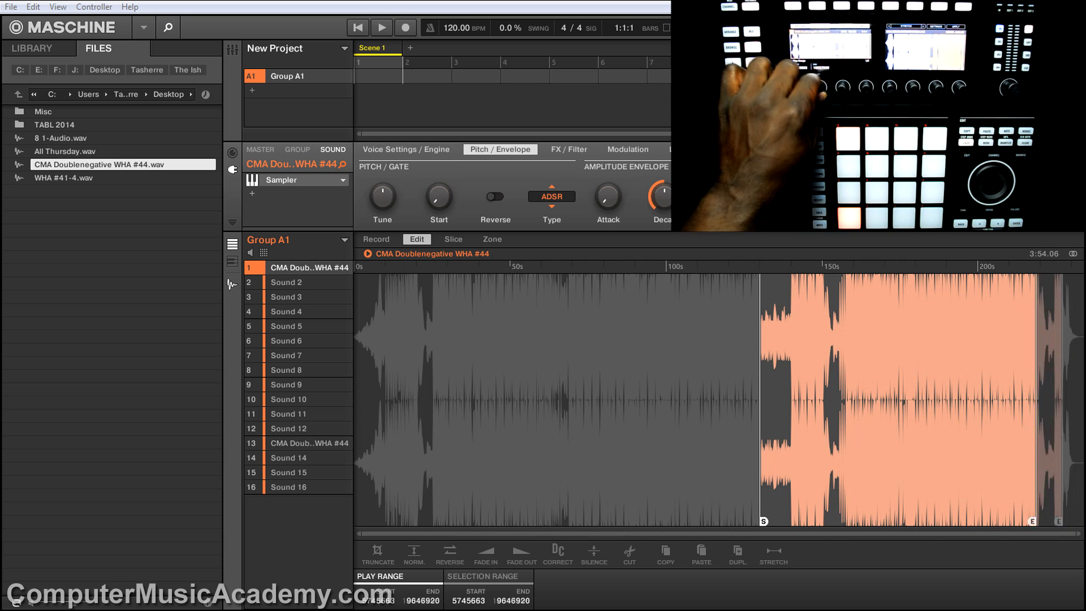
Drag the end marker left to keep the loud later stretch of the CMA Doublenegative sample.
{"action": "left_click_drag", "start_coordinate": [1052, 521], "coordinate": [787, 521]}
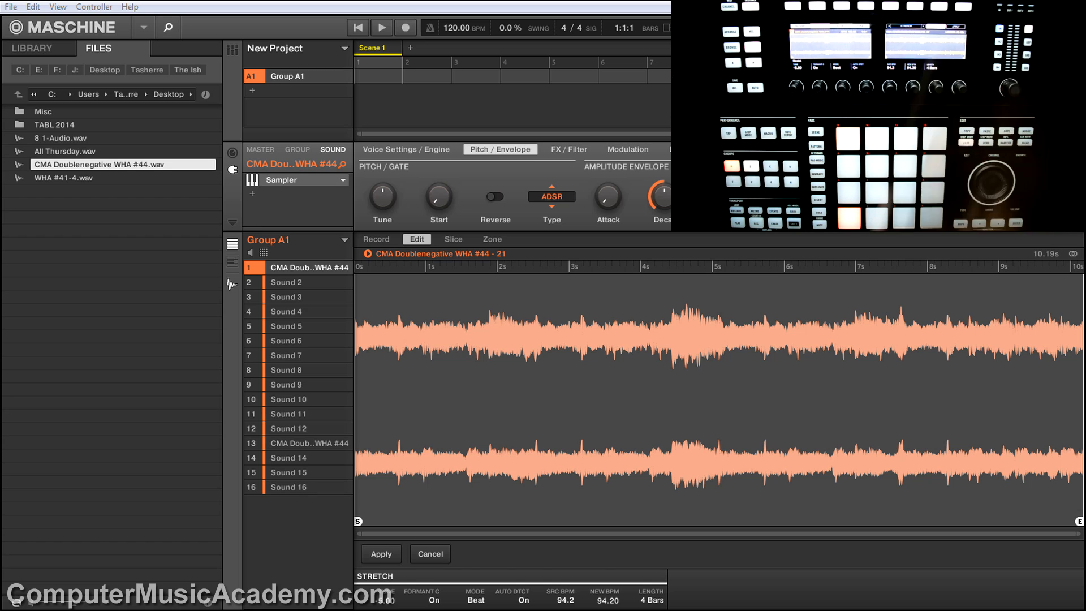
Apply the 4-bar, 94.2 BPM beat stretch to the 10-second excerpt.
{"action": "left_click", "coordinate": [380, 553]}
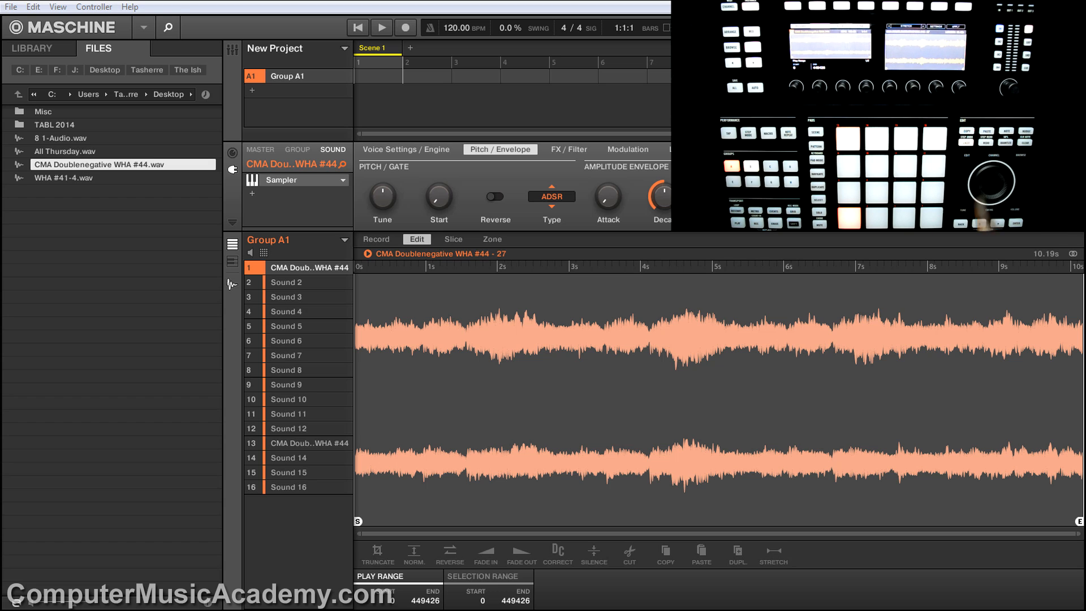
Reopen the stretch settings and reapply the 4-bar, 94.2 BPM stretch.
{"action": "left_click", "coordinate": [774, 554]}
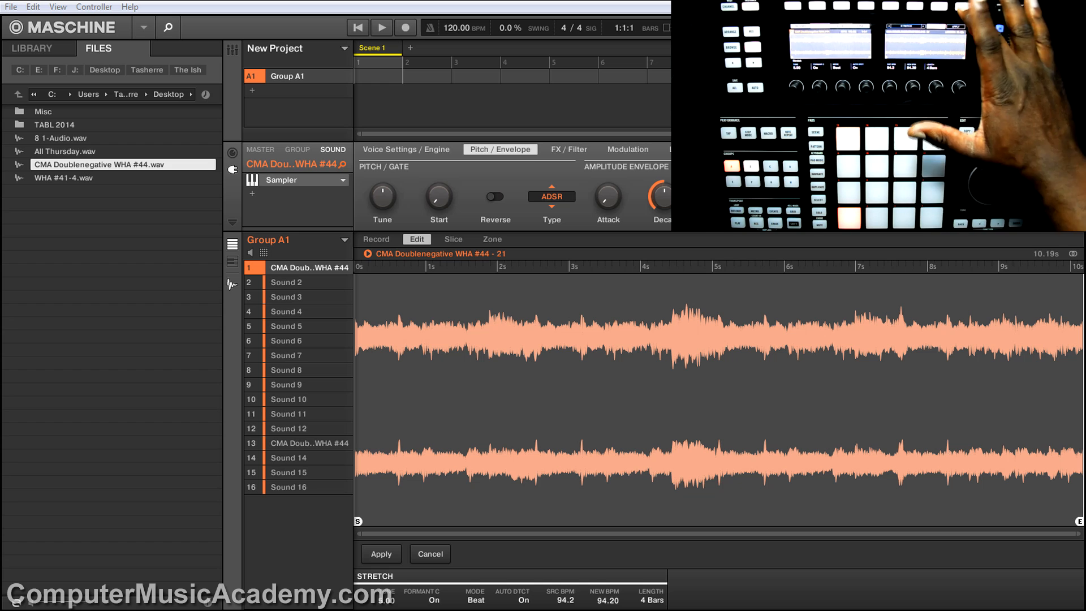
{"action": "left_click", "coordinate": [380, 554]}
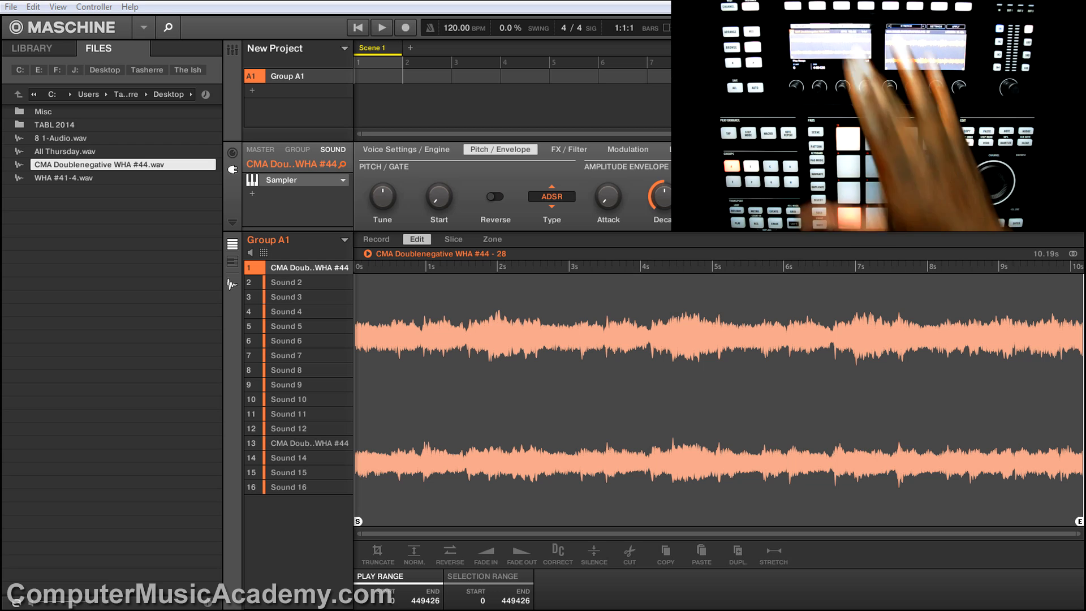
Switch to the Slice page to chop the stretched loop into 8 slices.
{"action": "left_click", "coordinate": [453, 239]}
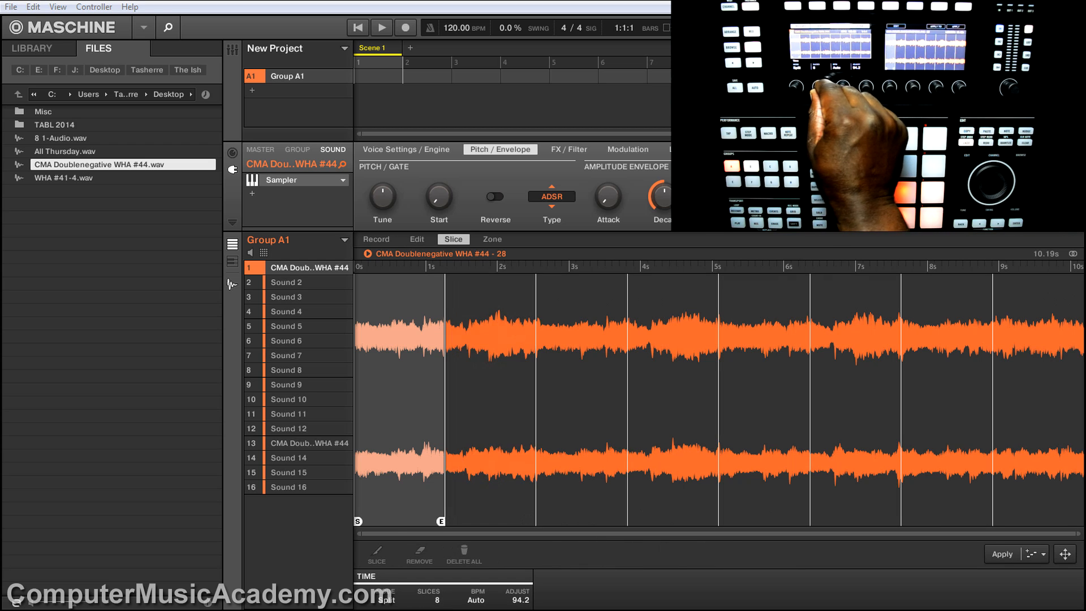